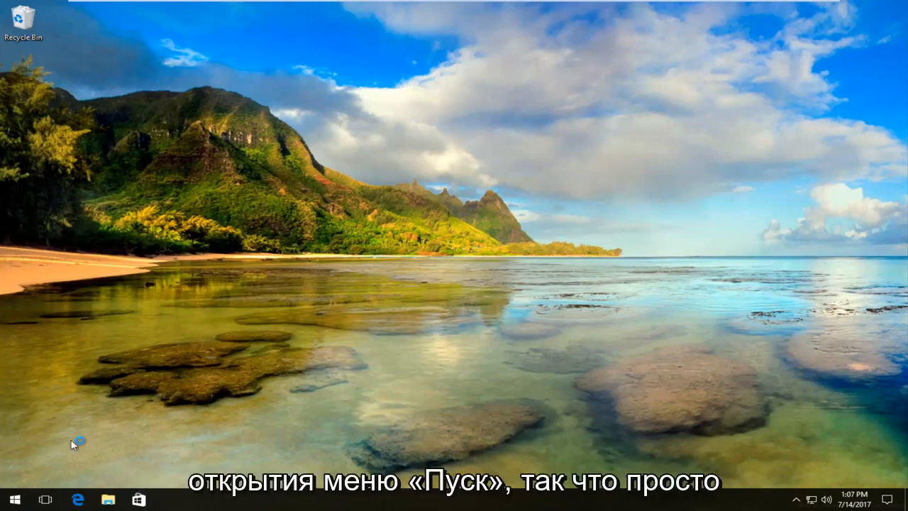
Search the Start menu for regedit and run it as administrator
click(14, 500)
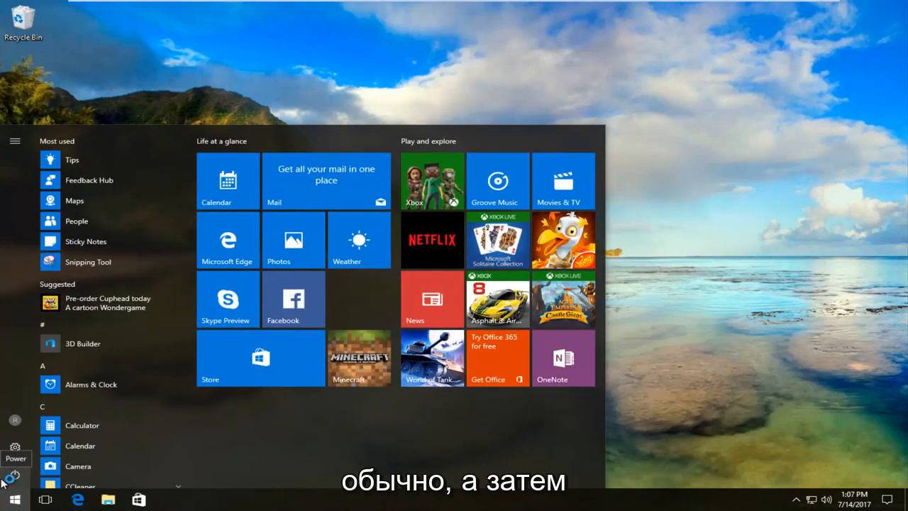
text(regedit)
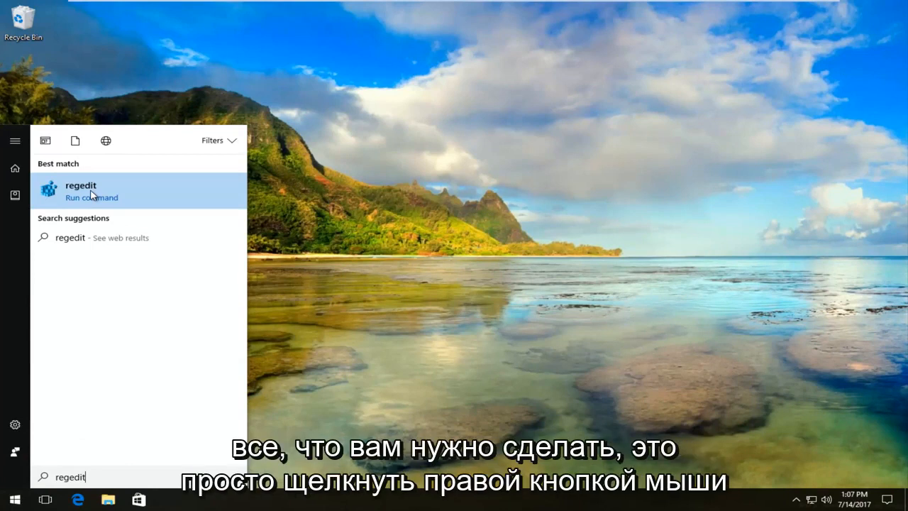
mouse_move(104, 198)
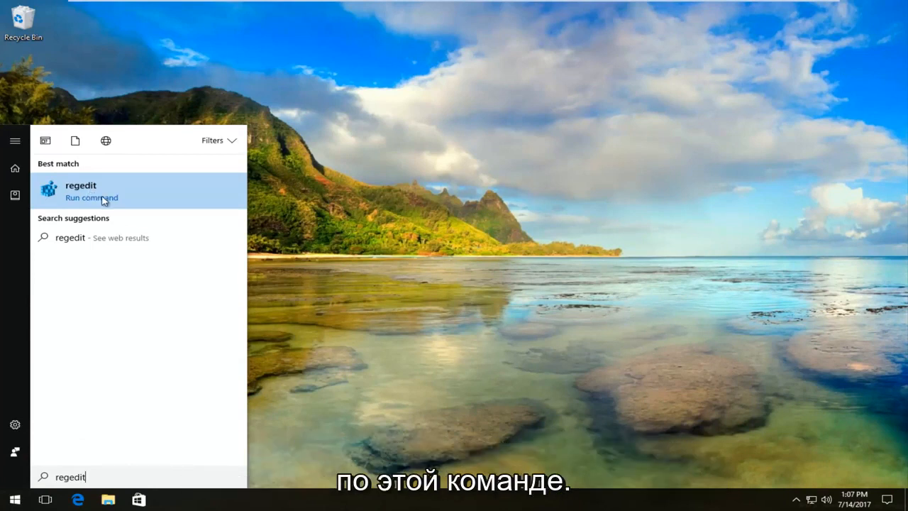
right_click(80, 191)
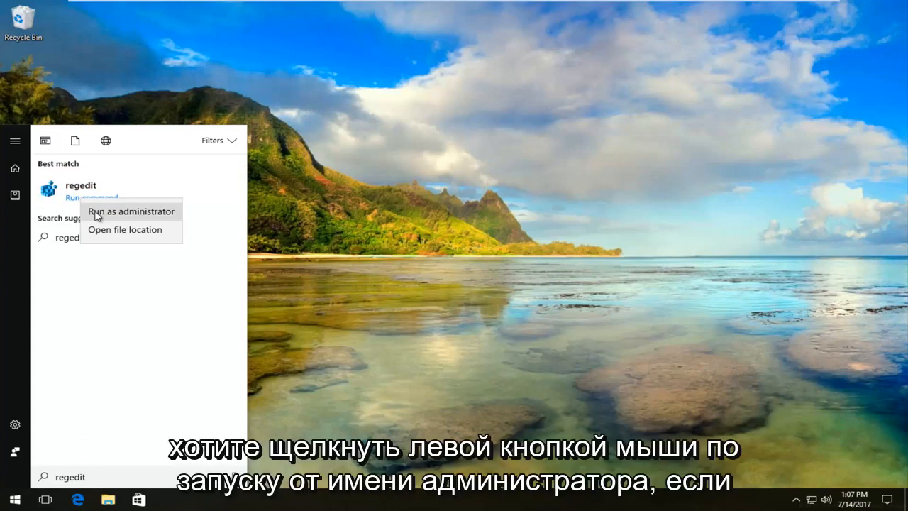
click(130, 211)
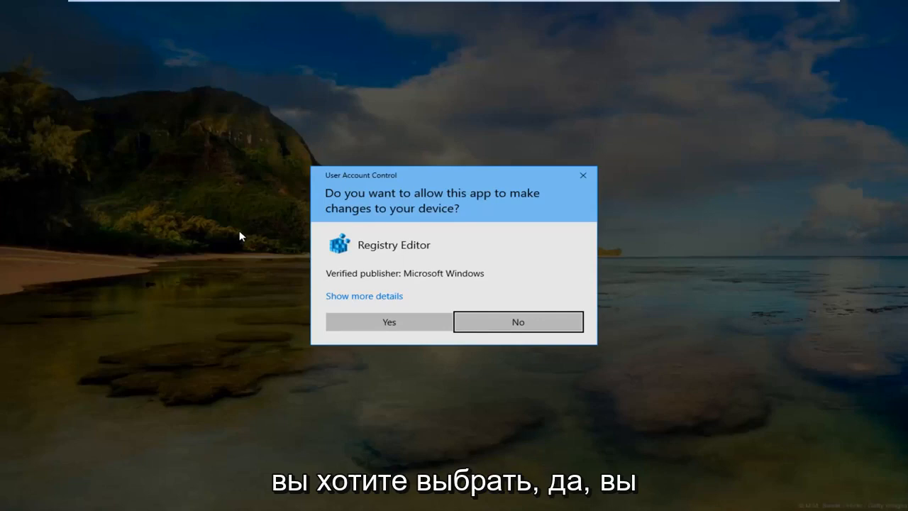
Approve the User Account Control prompt so Registry Editor opens
click(388, 321)
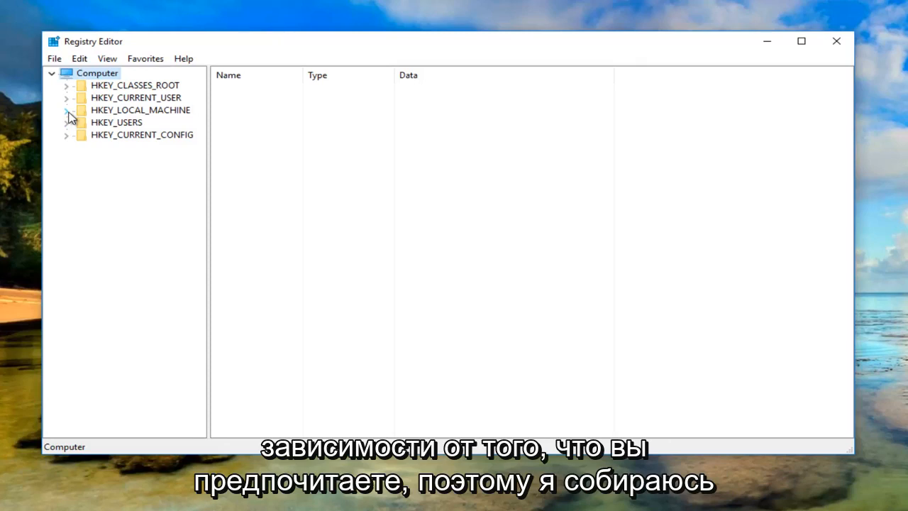
Expand HKEY_LOCAL_MACHINE, SYSTEM, CurrentControlSet and Services in the key tree
click(66, 110)
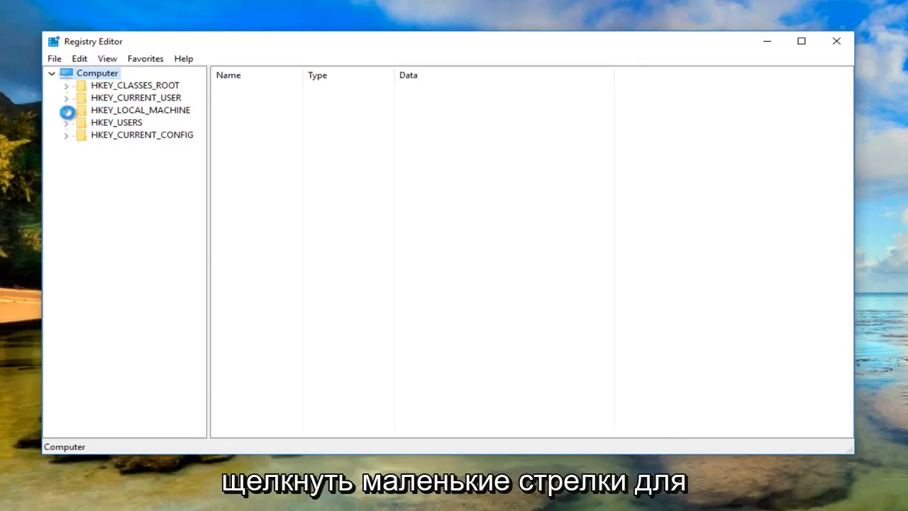
click(65, 110)
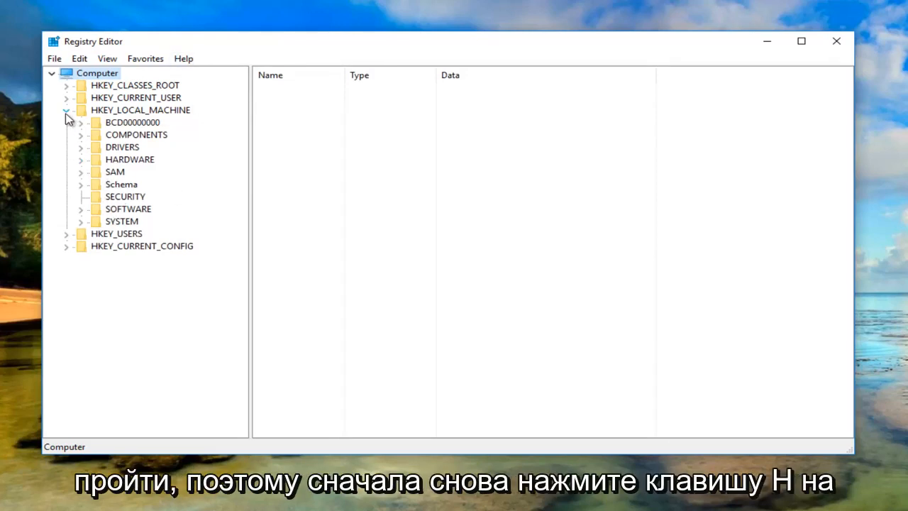
mouse_move(67, 113)
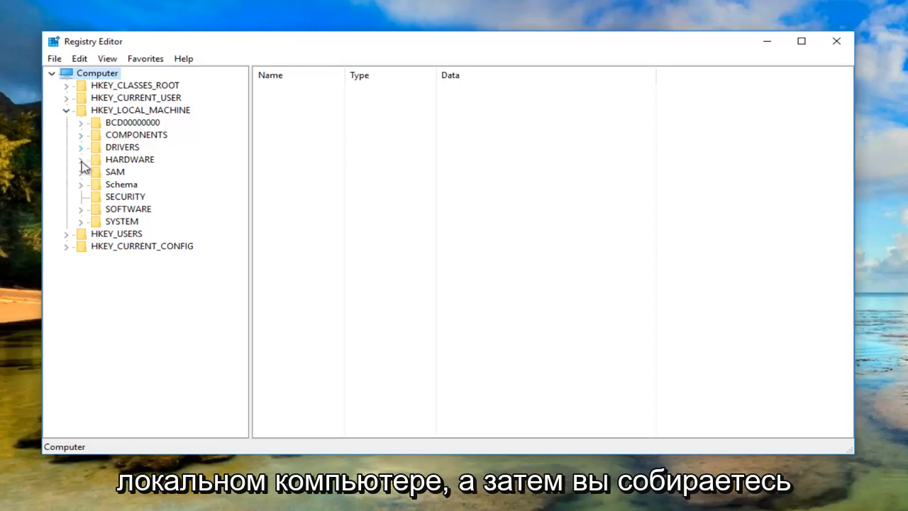
mouse_move(85, 227)
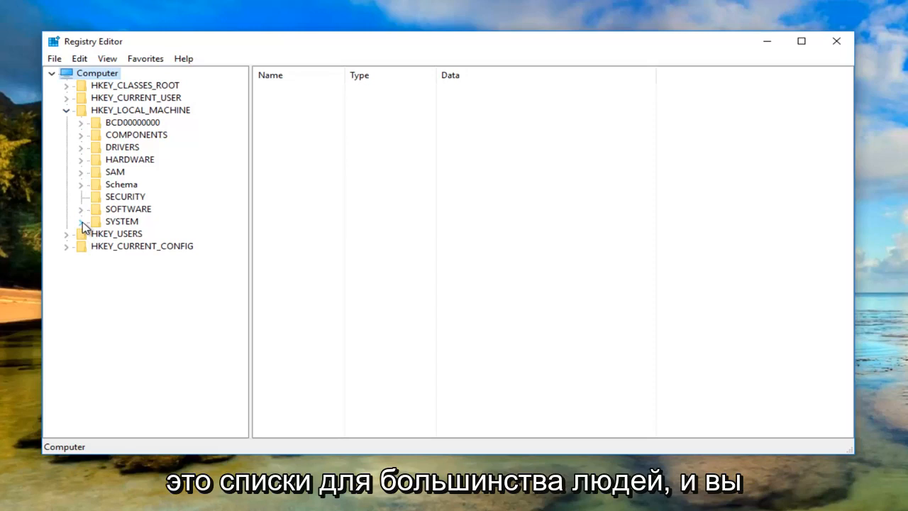
click(81, 221)
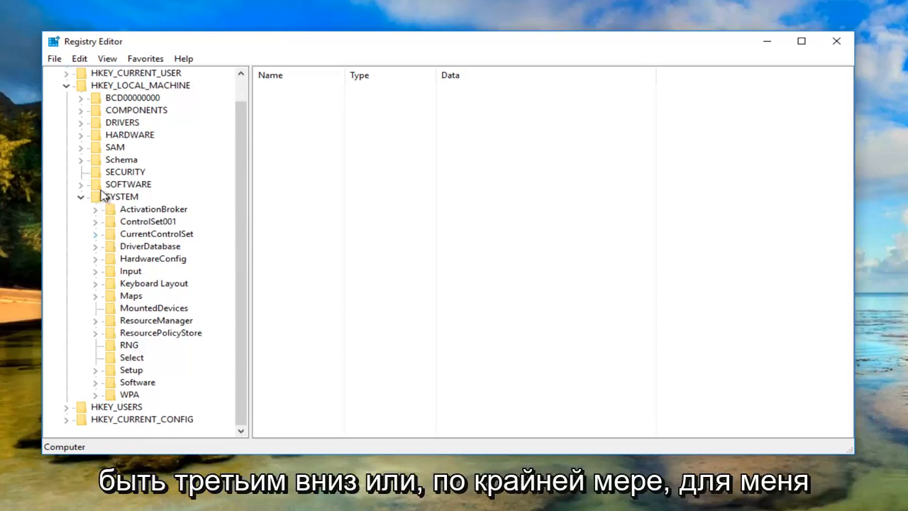
mouse_move(97, 239)
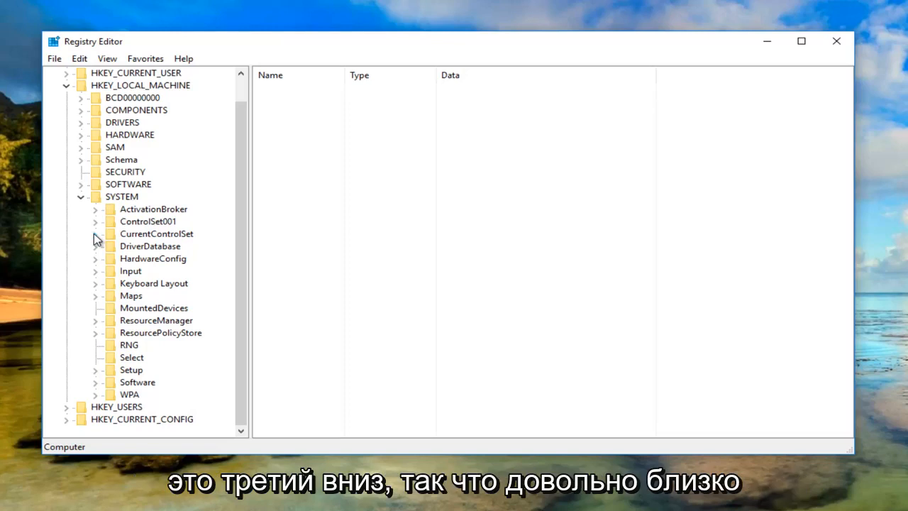
click(95, 233)
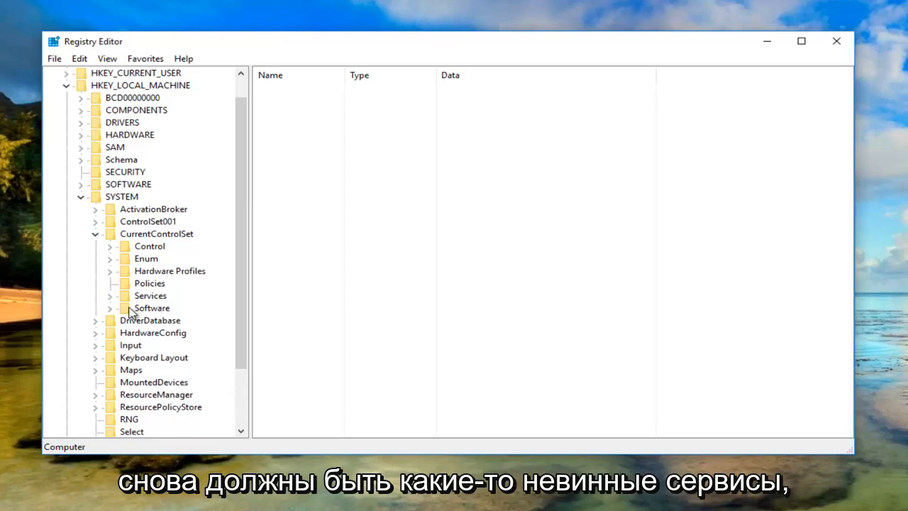
click(109, 295)
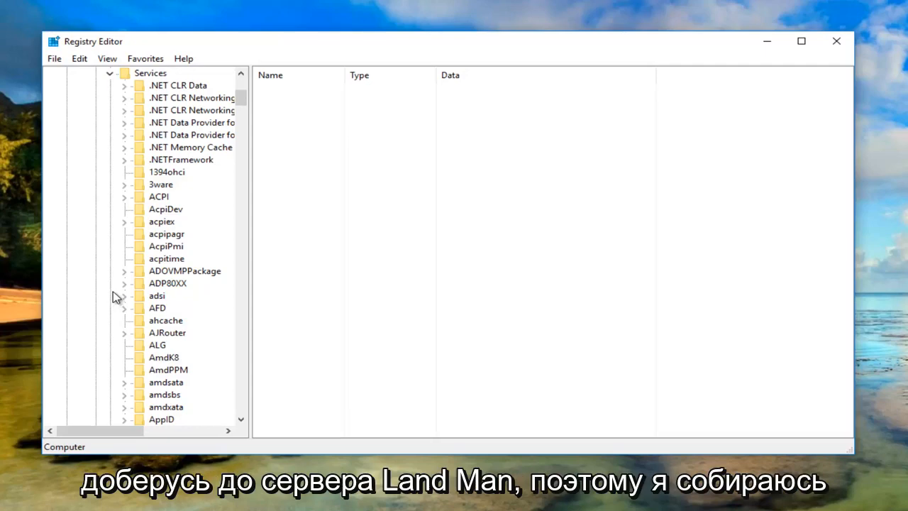
Scroll to LanmanServer, expand it, and select its Parameters subkey
scroll(down, 3)
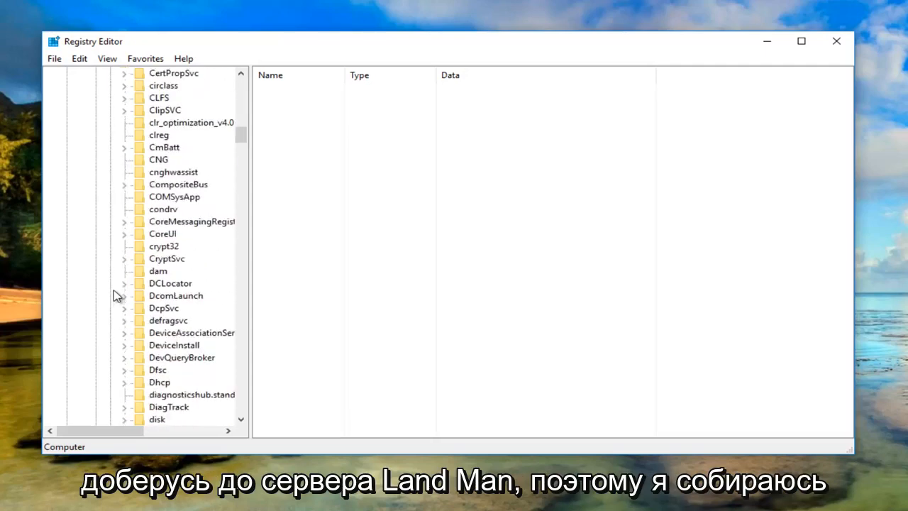
scroll(down, 3)
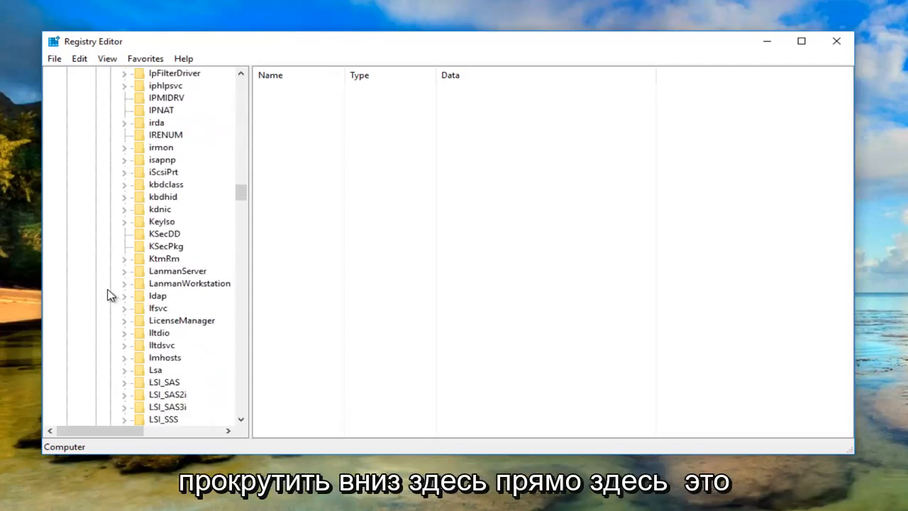
click(177, 270)
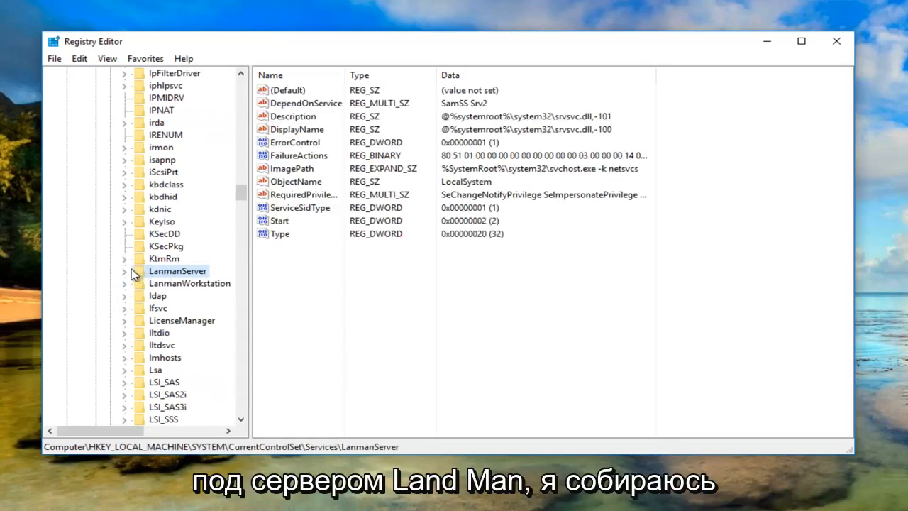
click(124, 271)
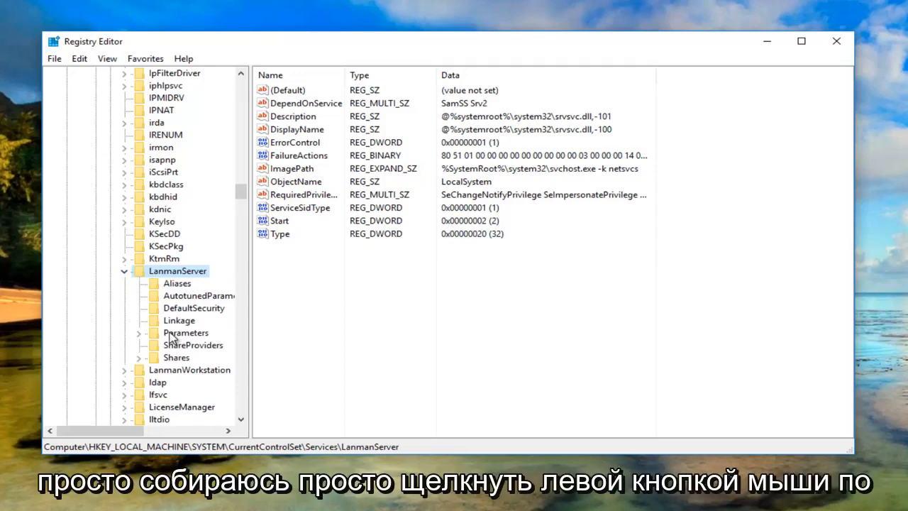
click(186, 333)
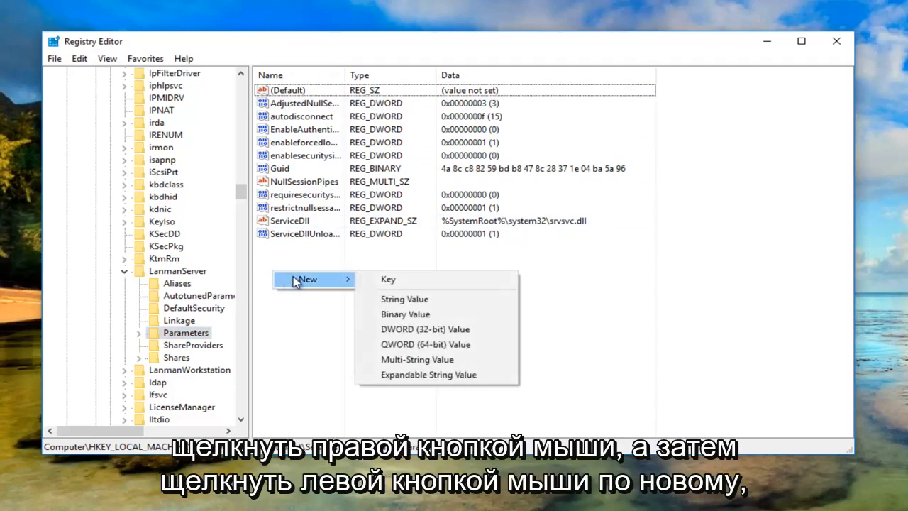
mouse_move(405, 299)
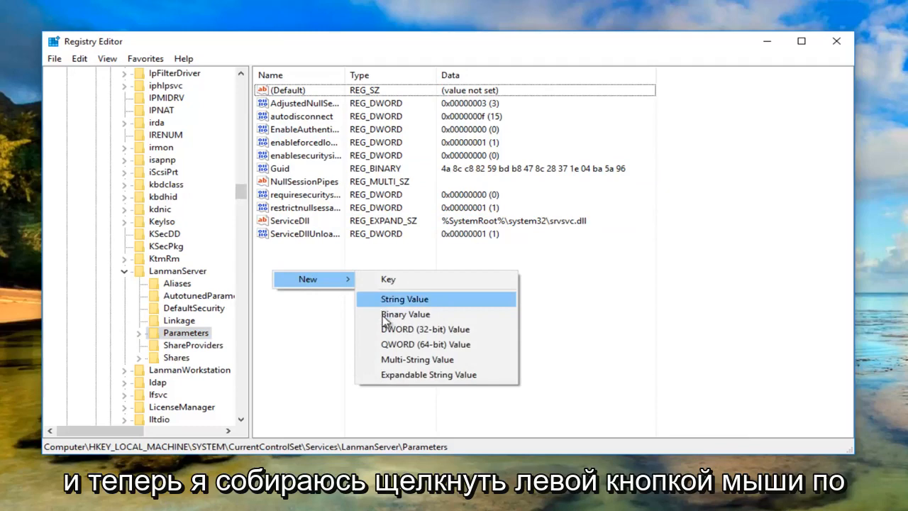
mouse_move(425, 328)
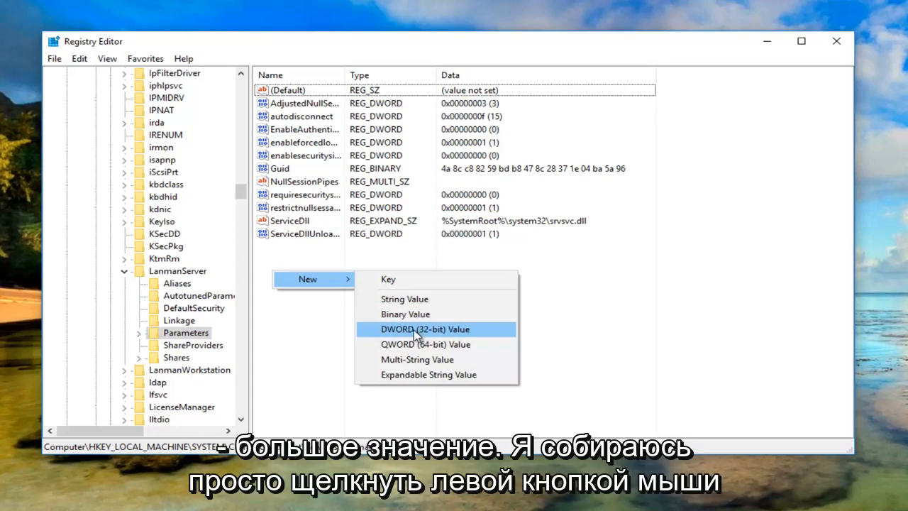
Create a new DWORD (32-bit) value and name it IRPStackSize
click(424, 329)
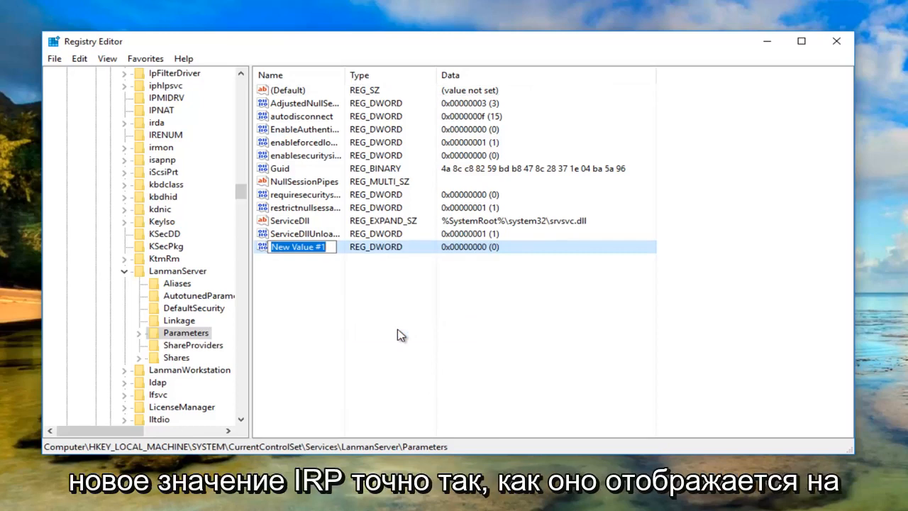
text(IRP)
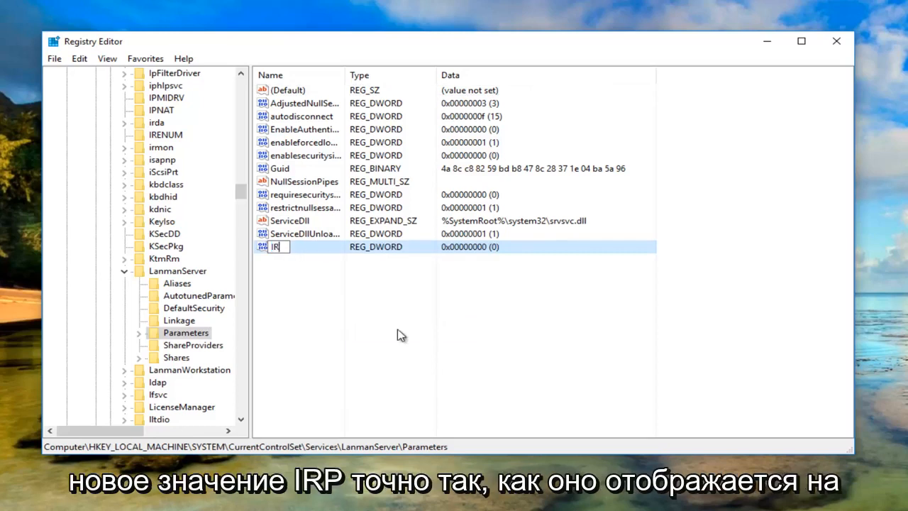
text(P)
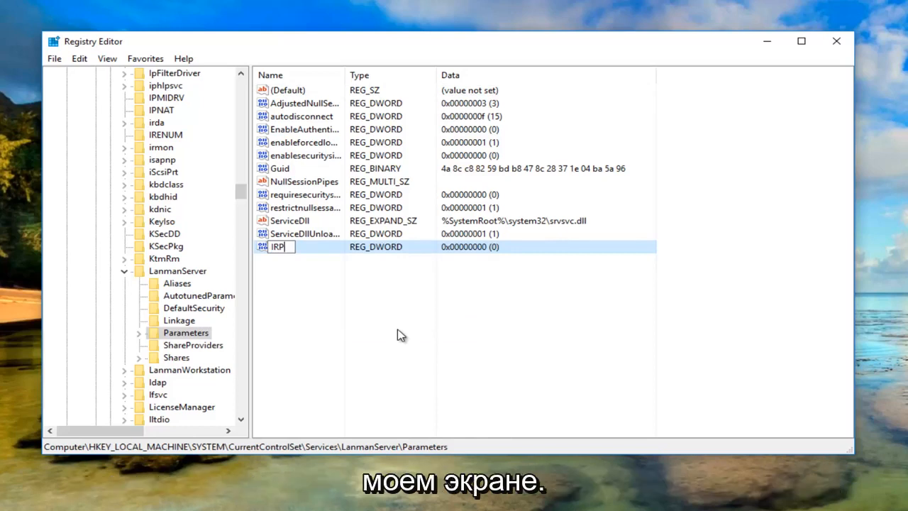
text(Sta)
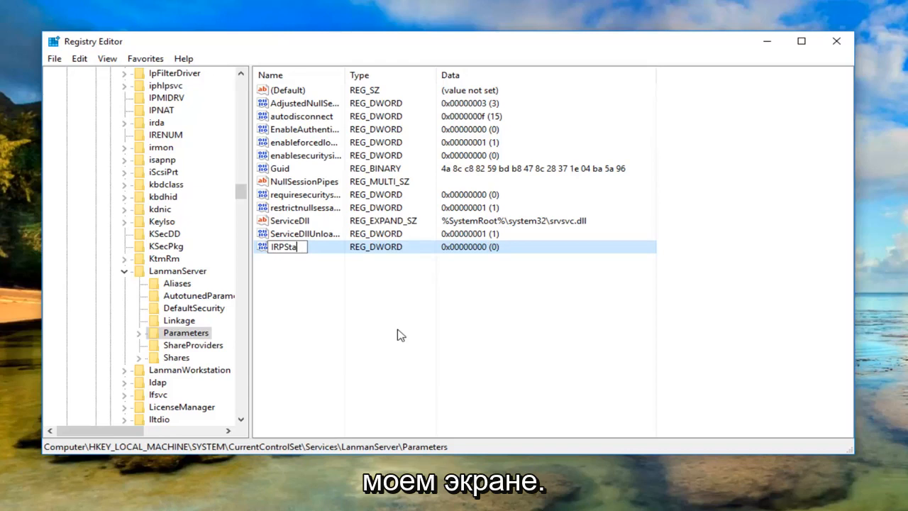
text(c)
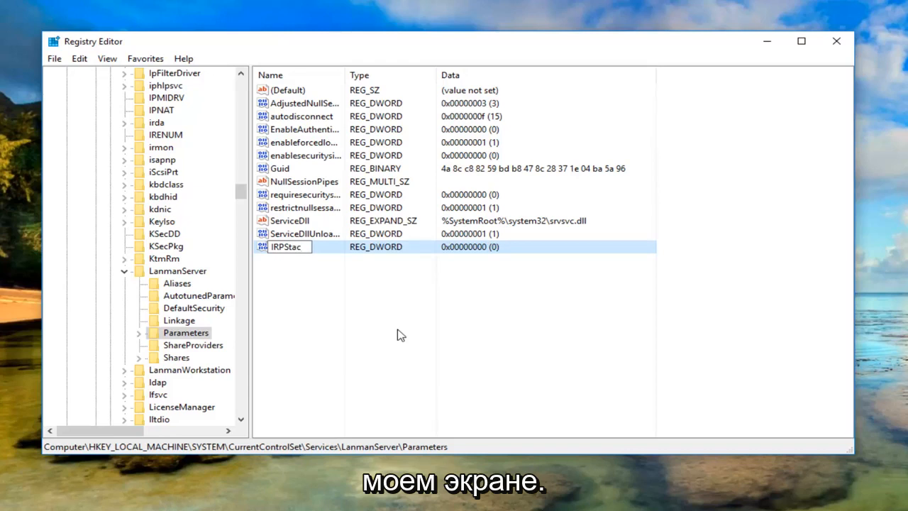
text(kSize)
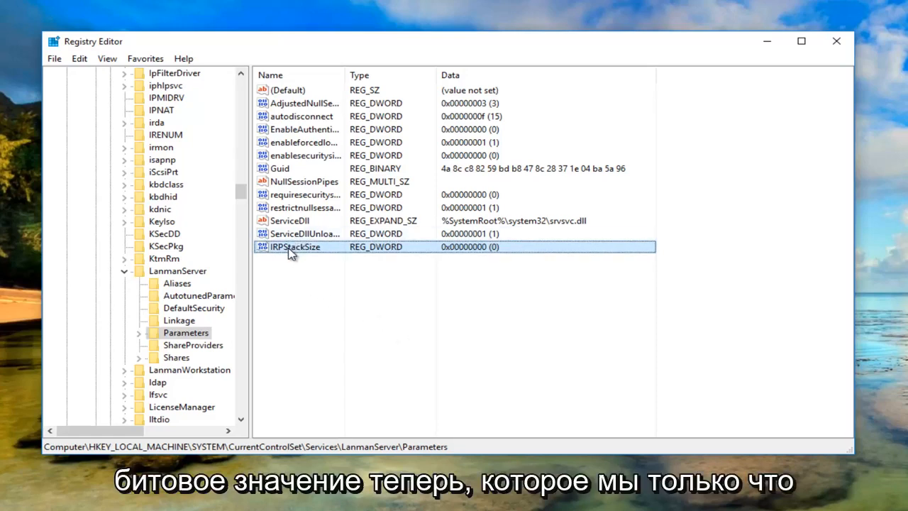
Modify IRPStackSize to decimal base with value data 25
right_click(294, 246)
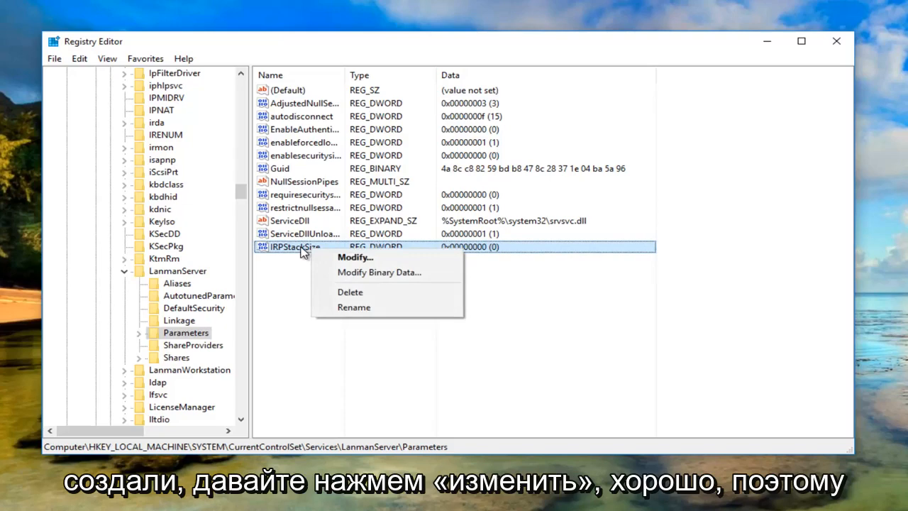
mouse_move(355, 257)
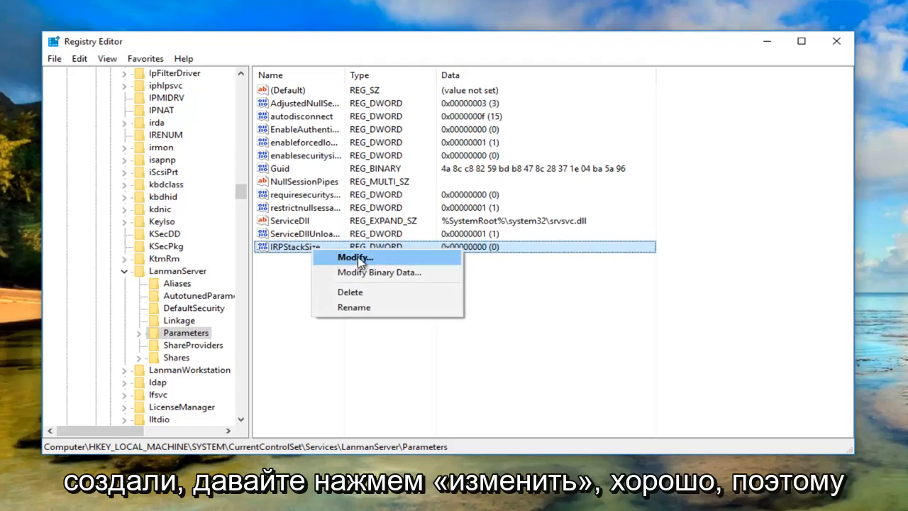
click(354, 256)
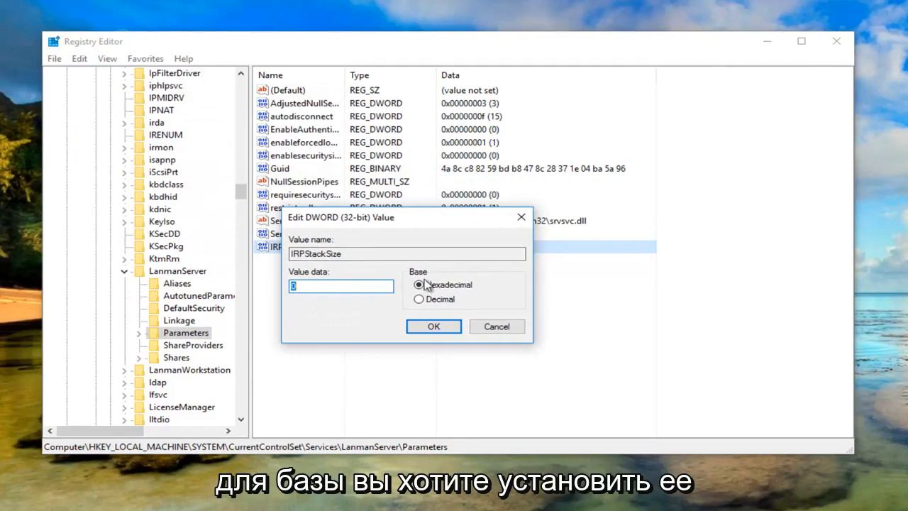
click(419, 298)
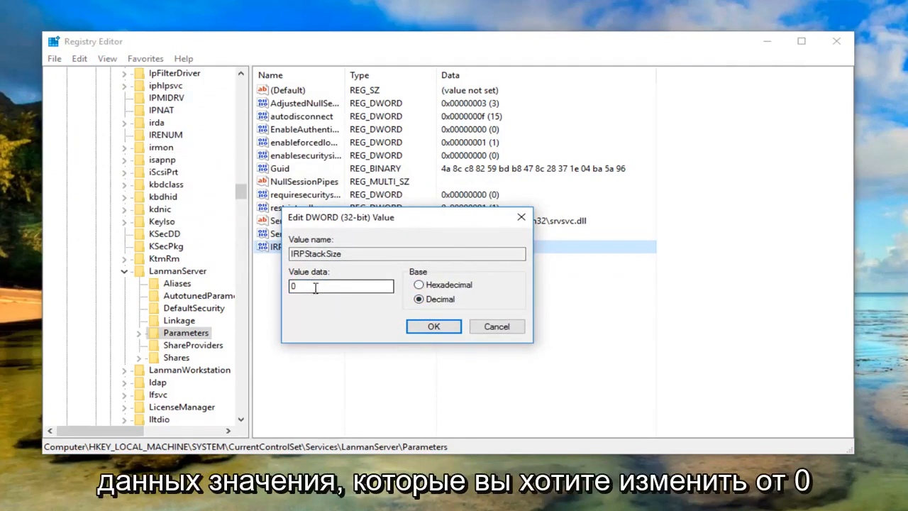
text(2)
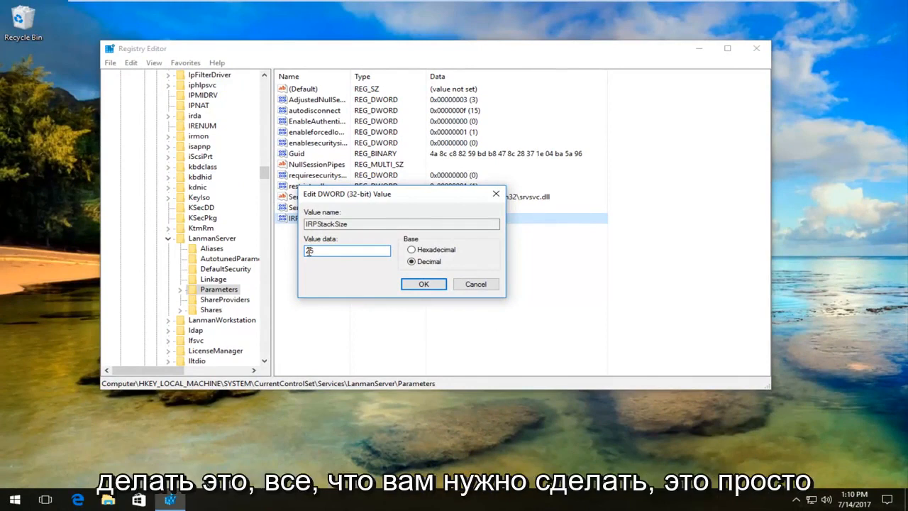
click(423, 284)
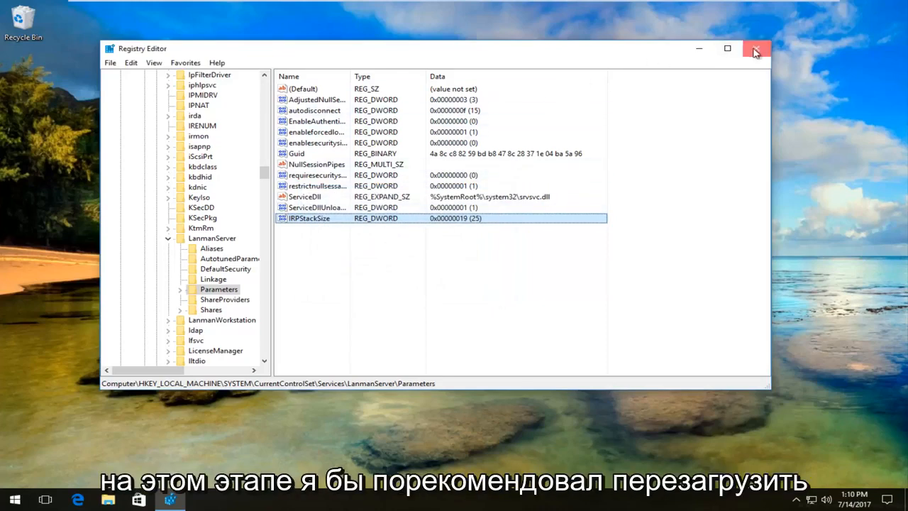
Close the Registry Editor window
click(755, 49)
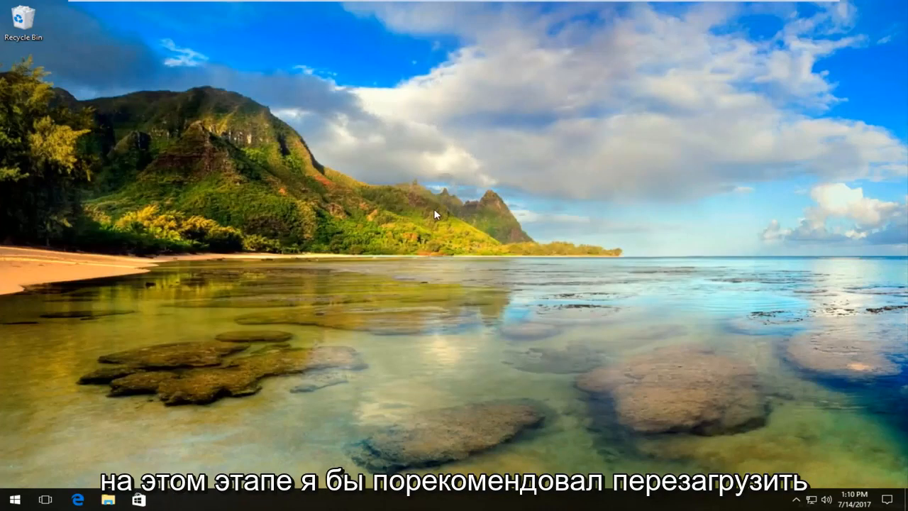